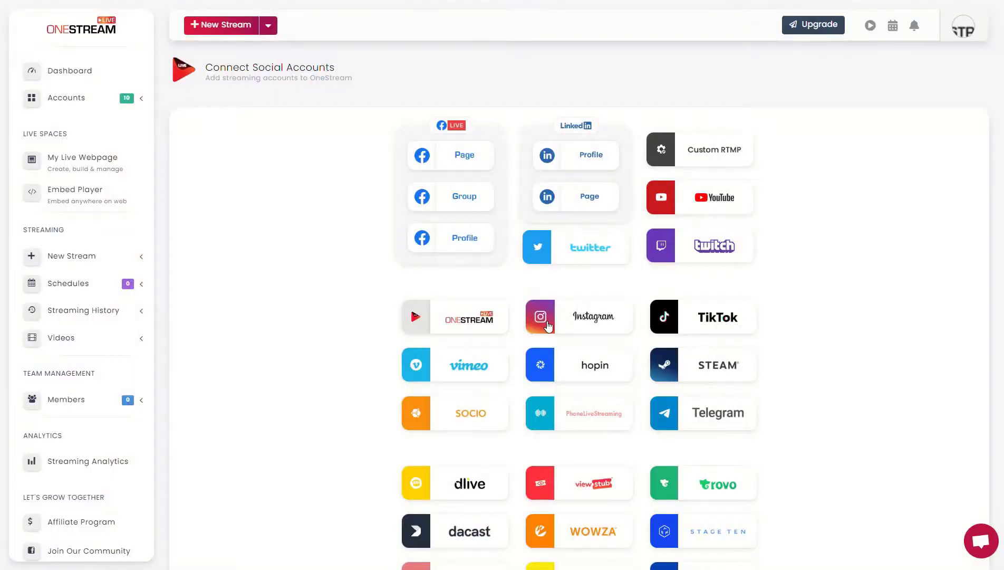
Choose the Instagram card on the Connect Social Accounts page.
click(578, 316)
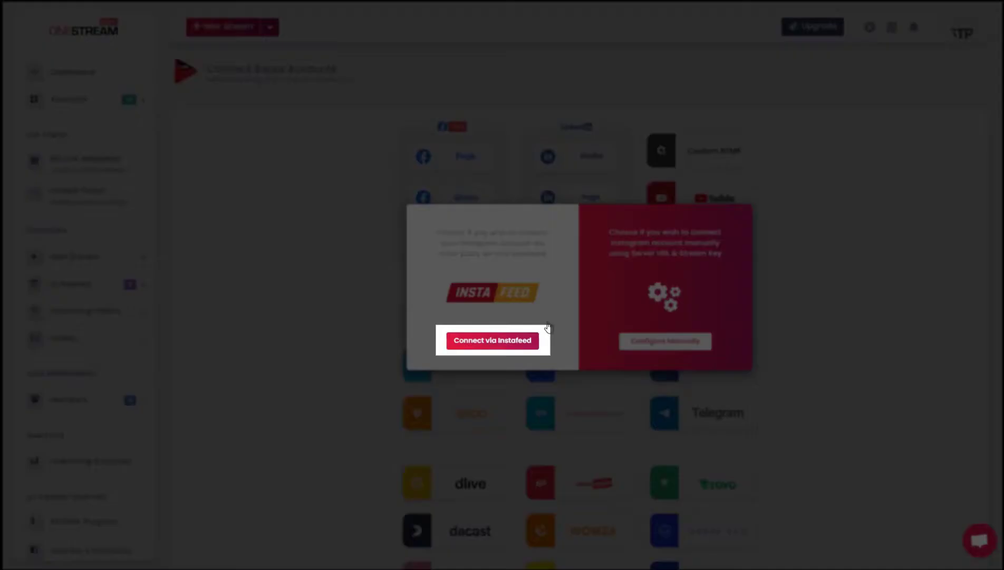
Connect via Instafeed, pass the reCAPTCHA and log in to the Instagram account.
click(493, 340)
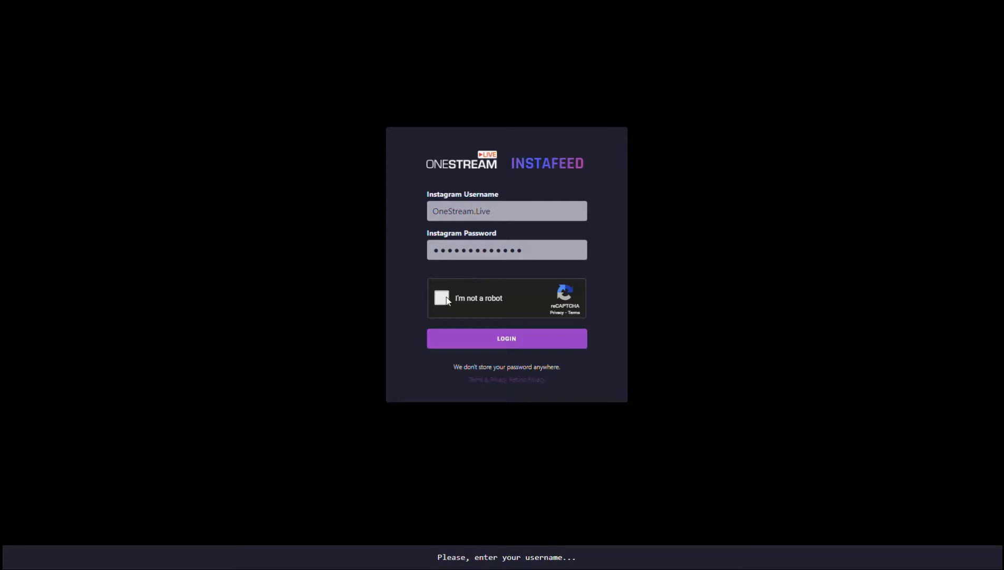
click(442, 297)
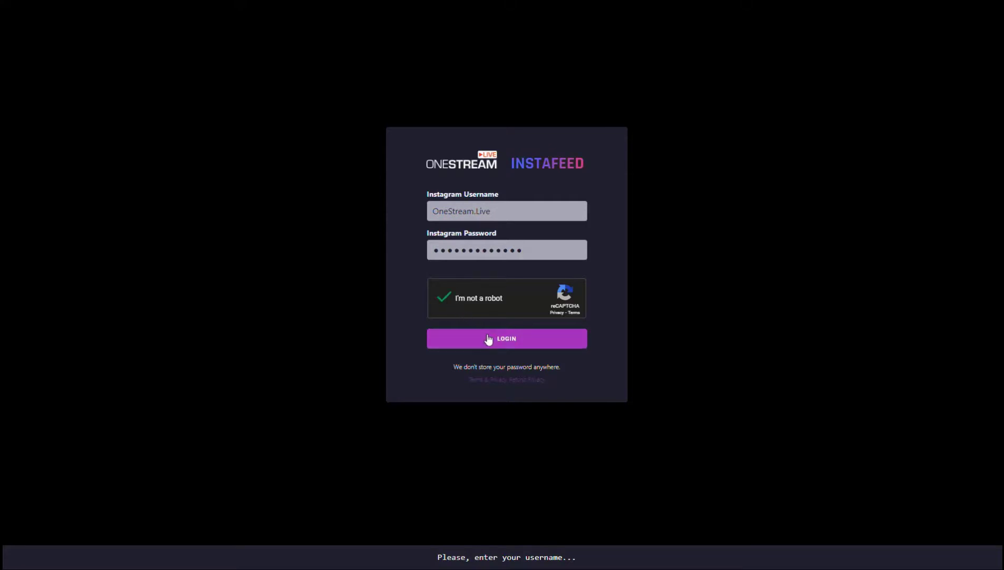
click(506, 338)
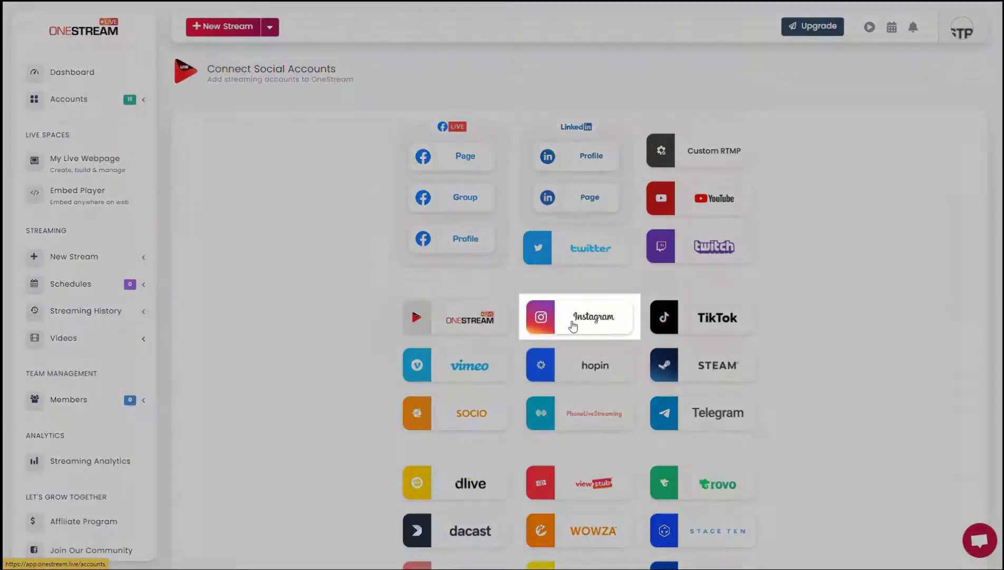
Choose Configure Manually for Instagram with account name onestreamlive, then return to Instafeed.
click(578, 316)
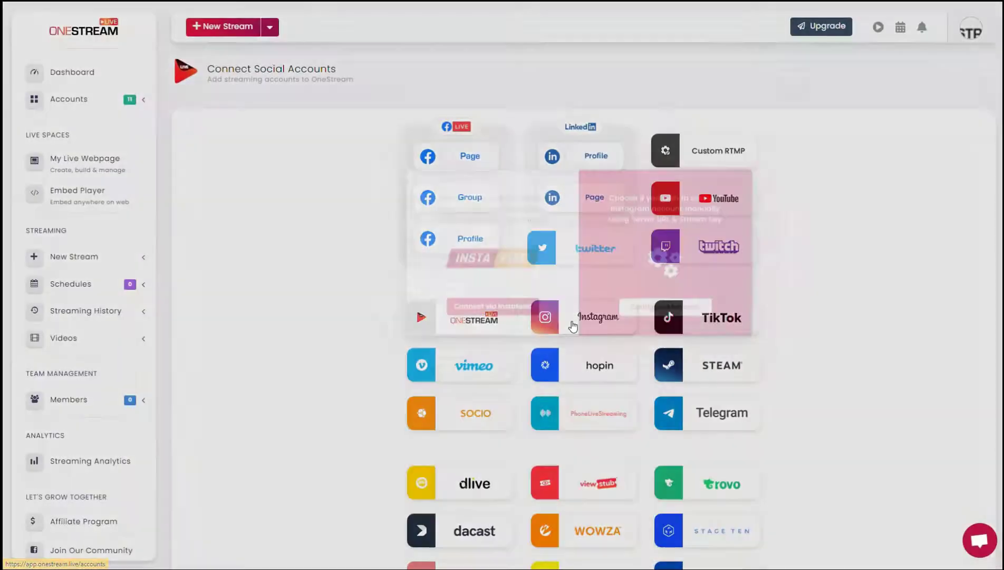
click(664, 340)
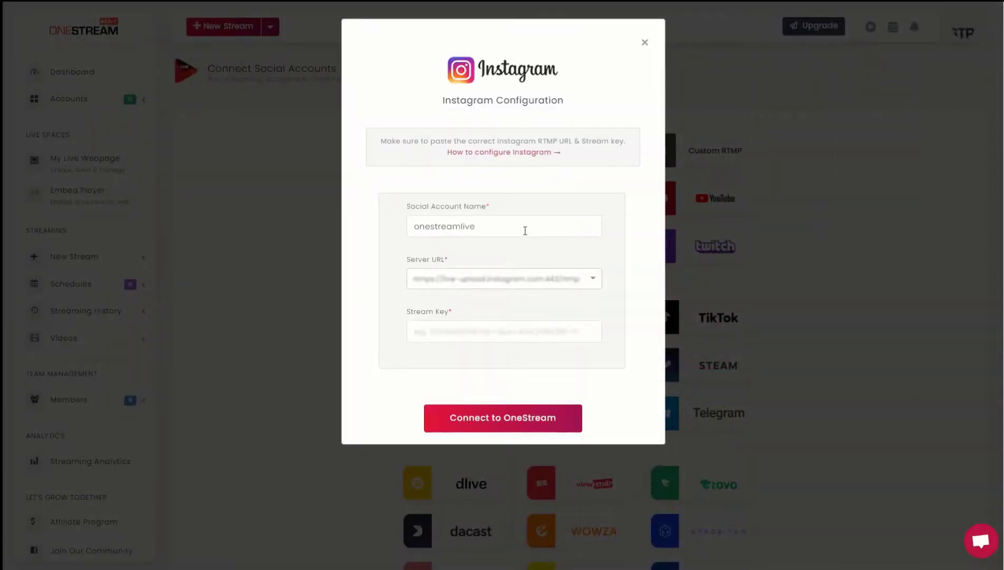
mouse_move(567, 266)
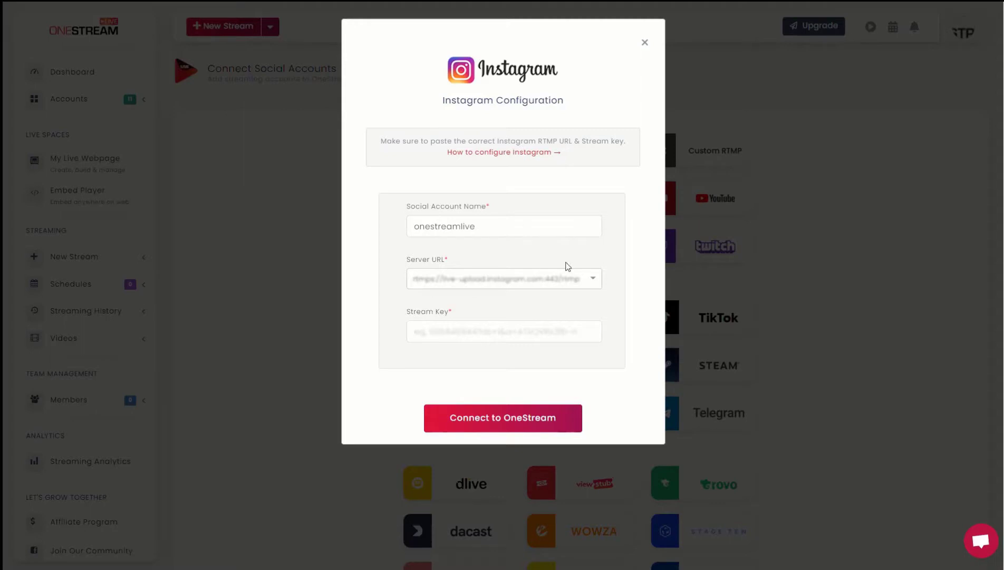
mouse_move(558, 320)
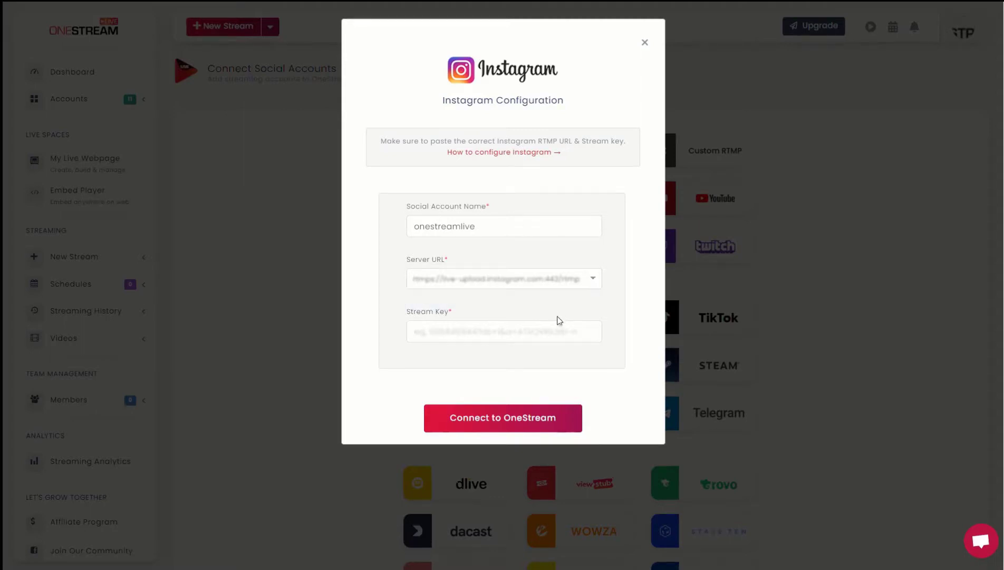
click(503, 417)
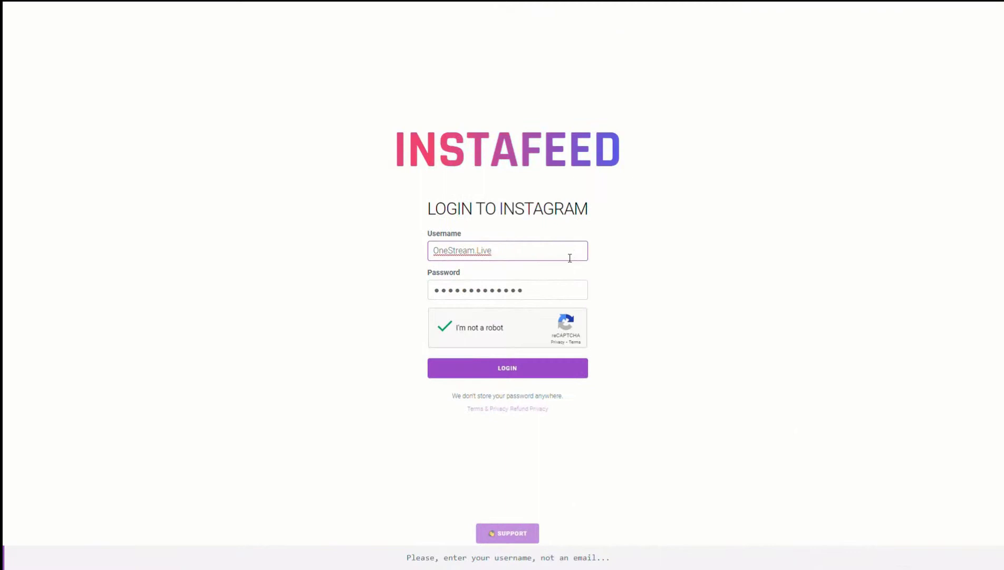
Log in to Instafeed and create a new Instagram broadcast to get its stream key.
click(507, 367)
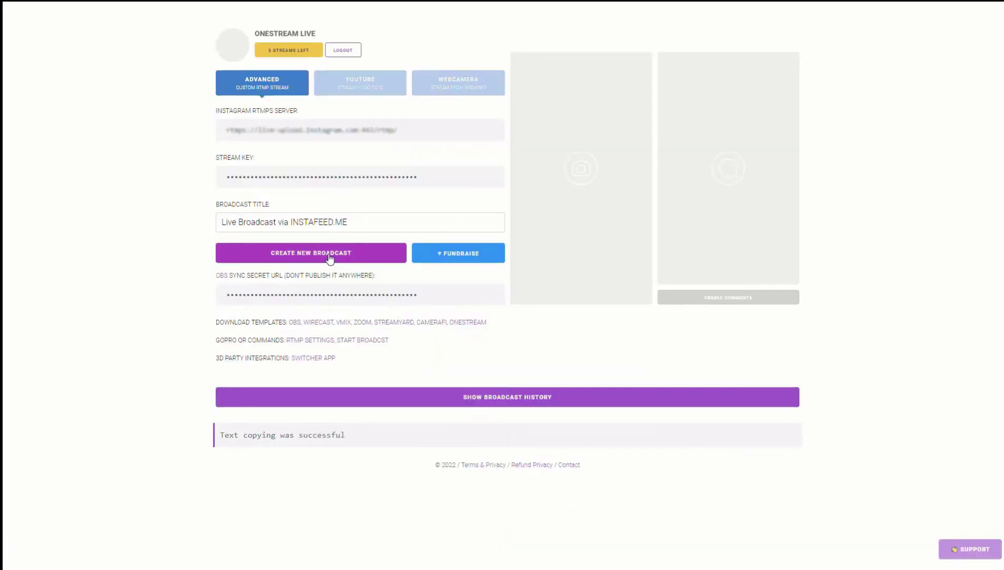
click(311, 253)
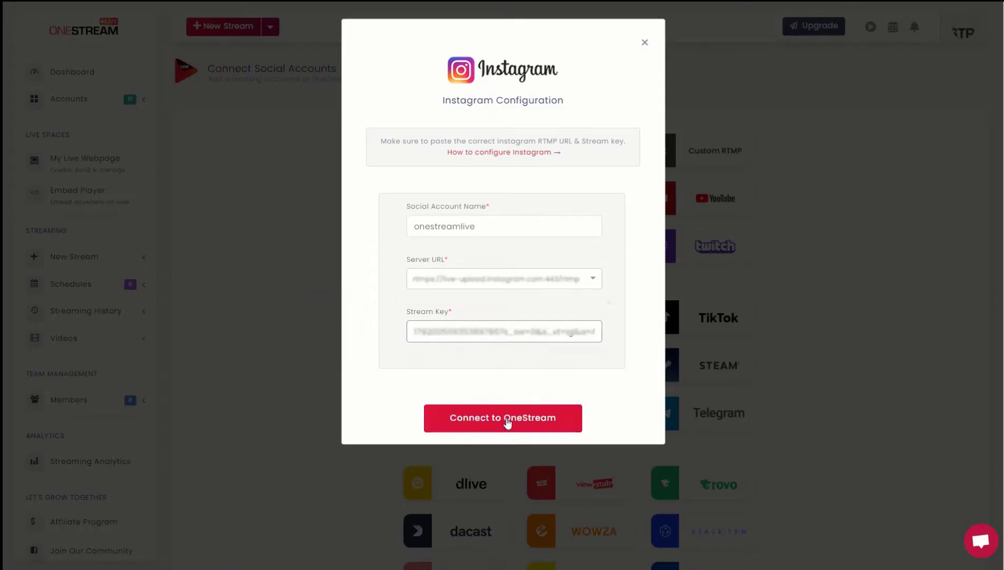
Connect the Instagram account to OneStream and start a new stream via Upload New Video.
click(503, 418)
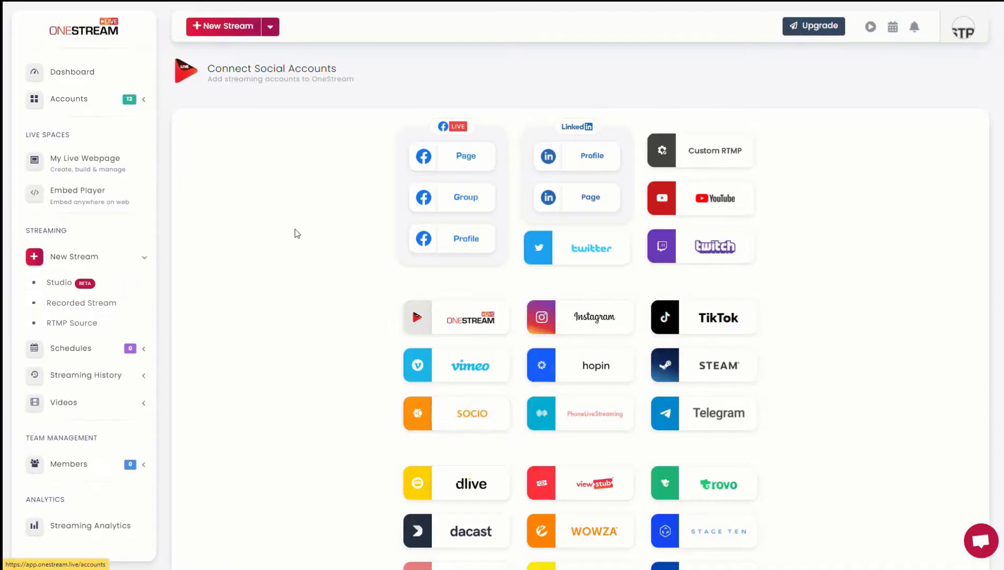
mouse_move(356, 289)
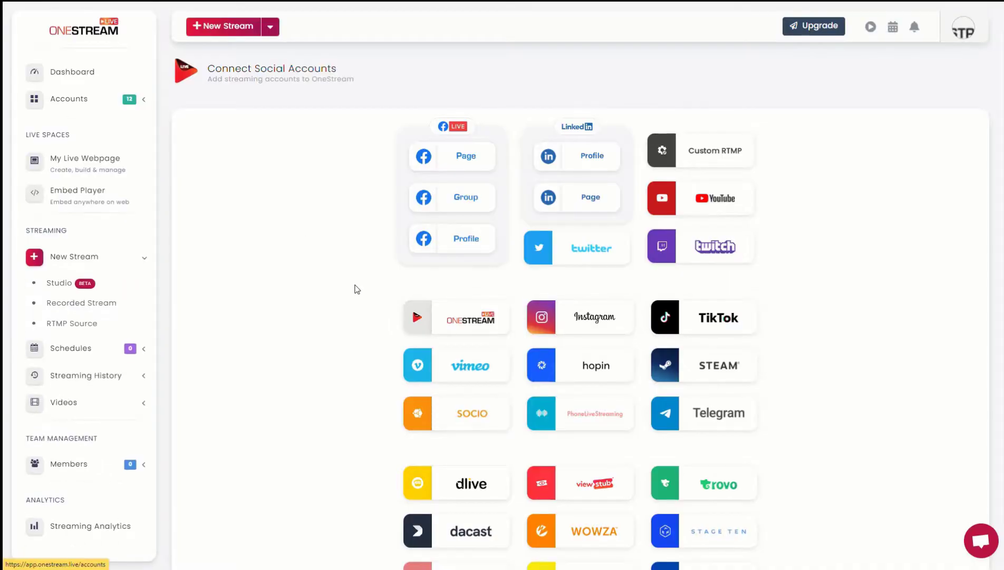
mouse_move(288, 72)
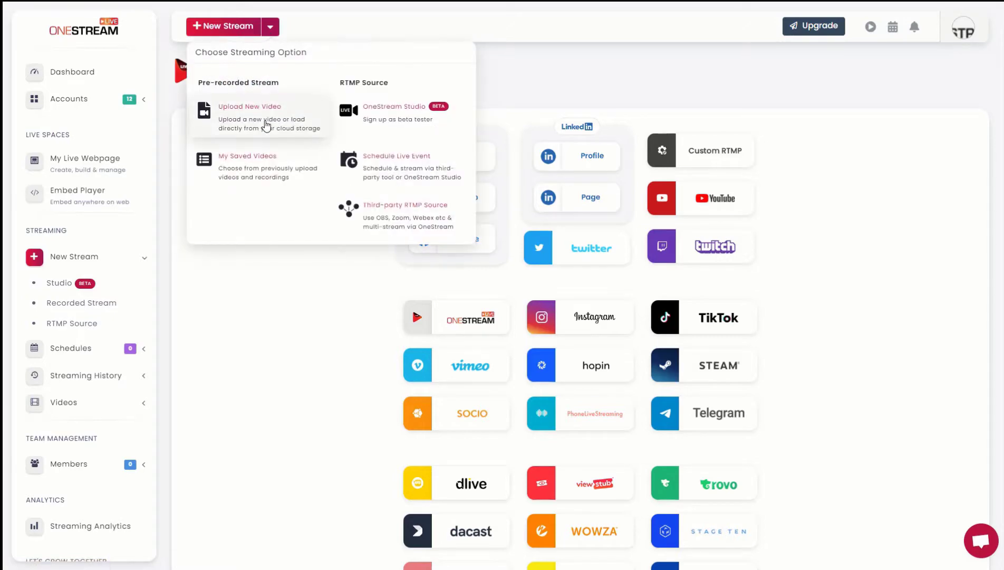
click(249, 117)
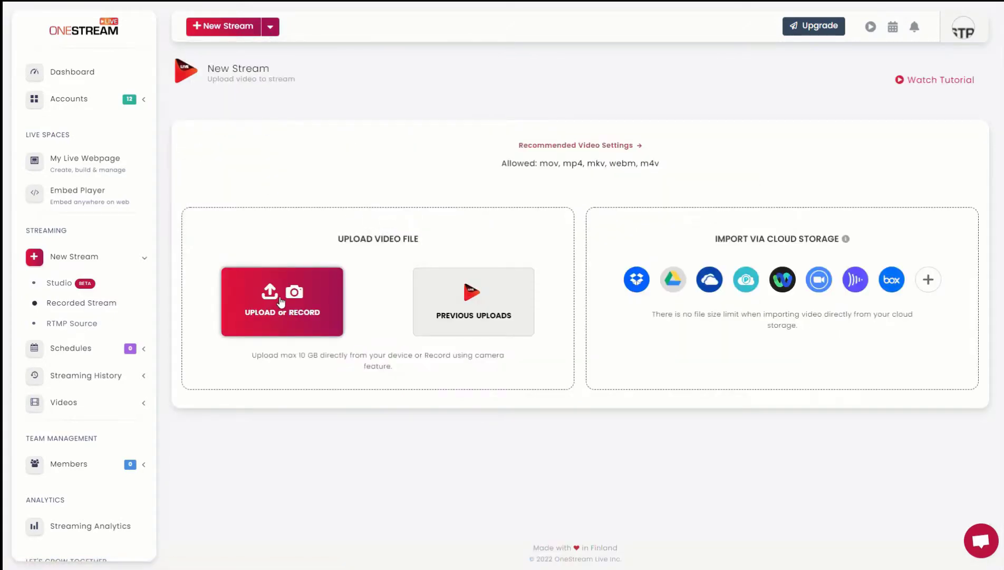
Upload niche and money.MOV from My Device for the new stream.
click(281, 301)
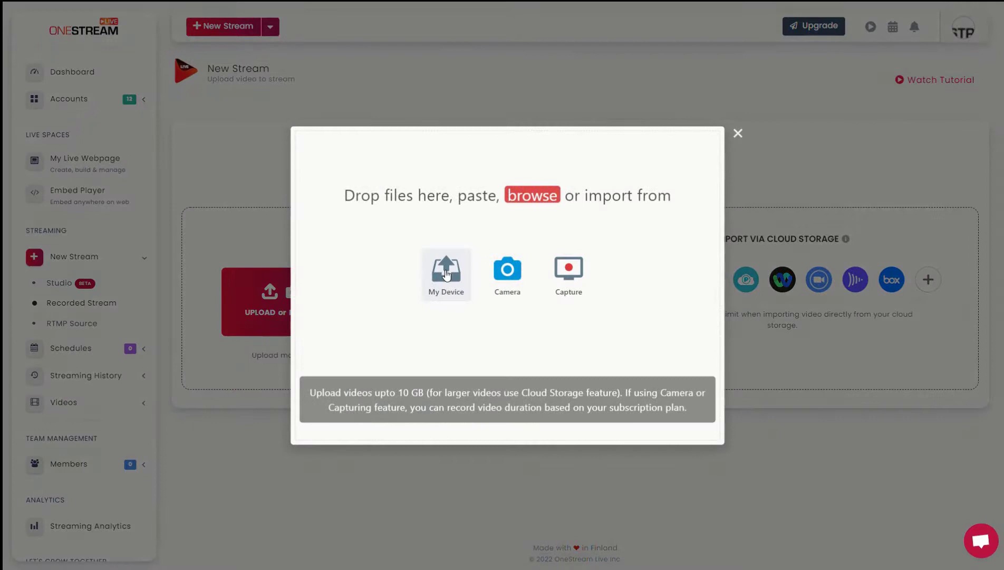
click(445, 274)
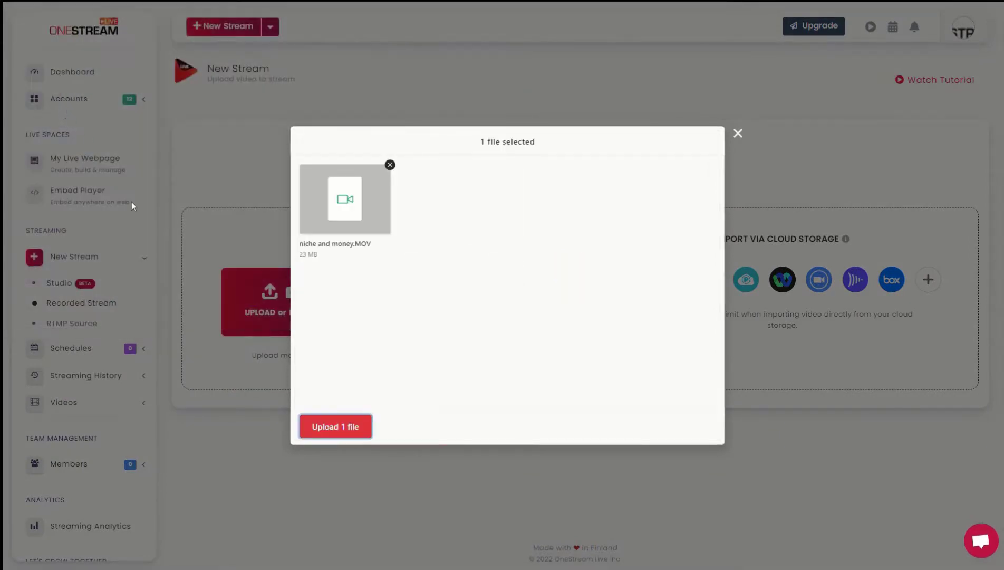
click(334, 427)
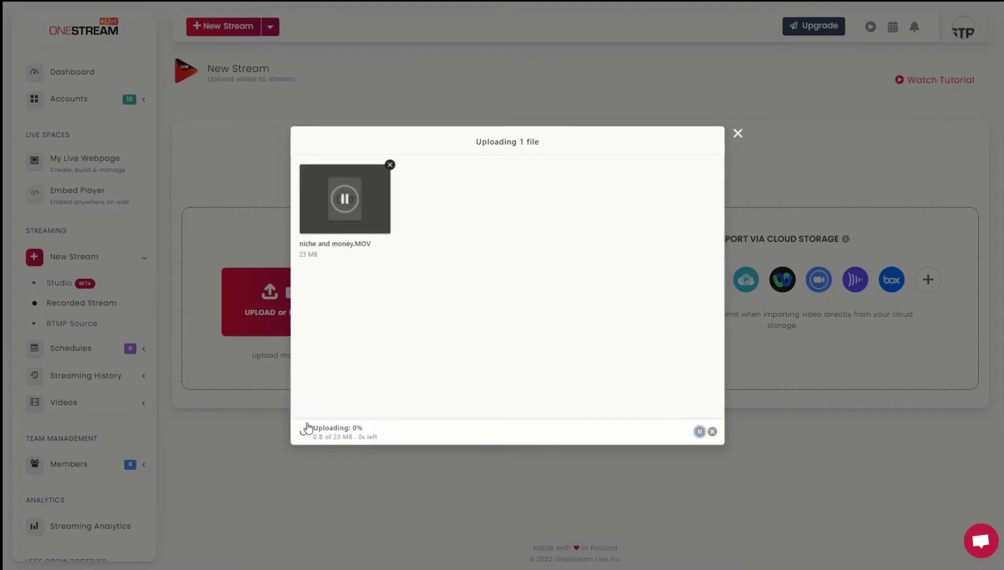
mouse_move(314, 428)
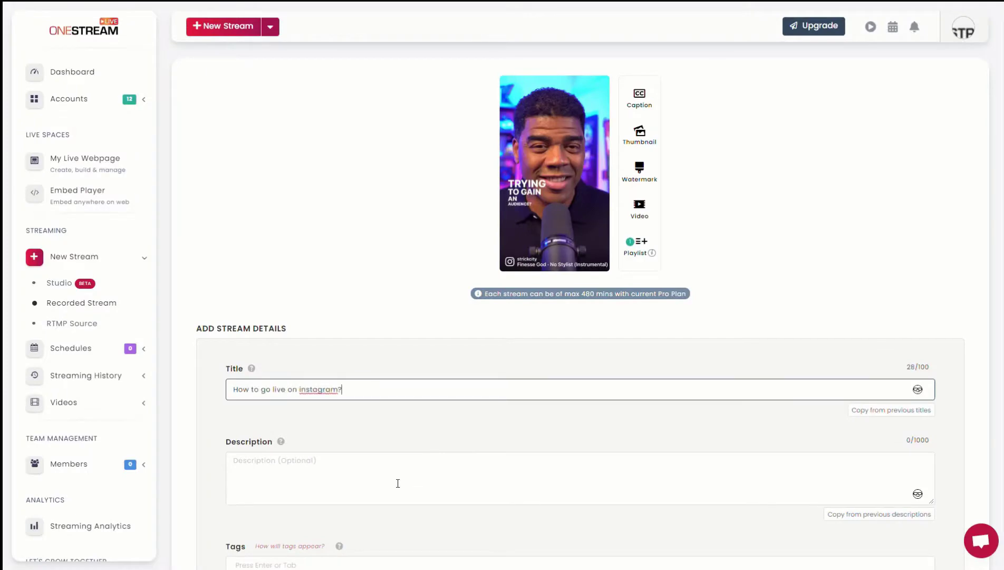
Select the Instagram destination, schedule the stream immediately and preview it playing live.
scroll(down, 3)
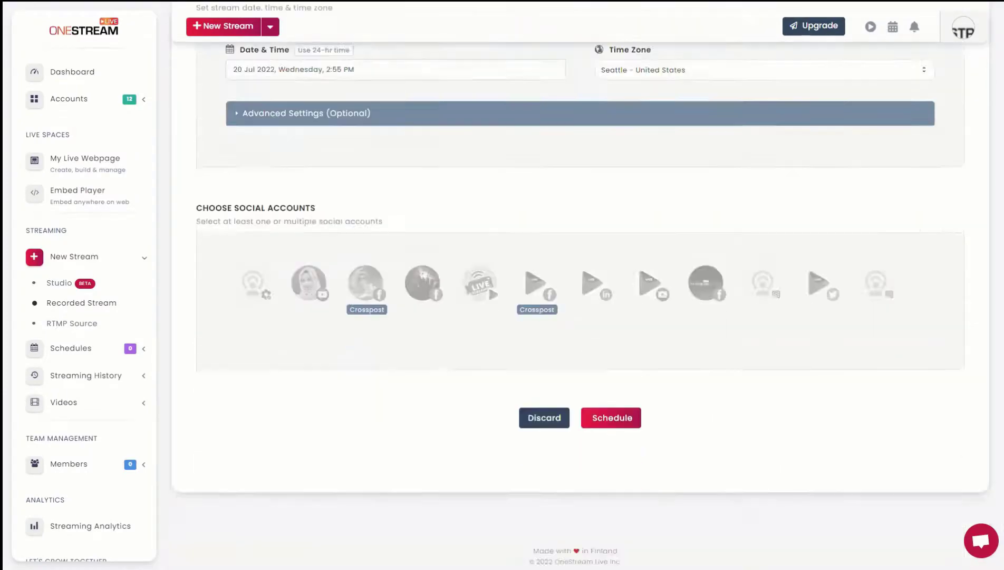
click(761, 265)
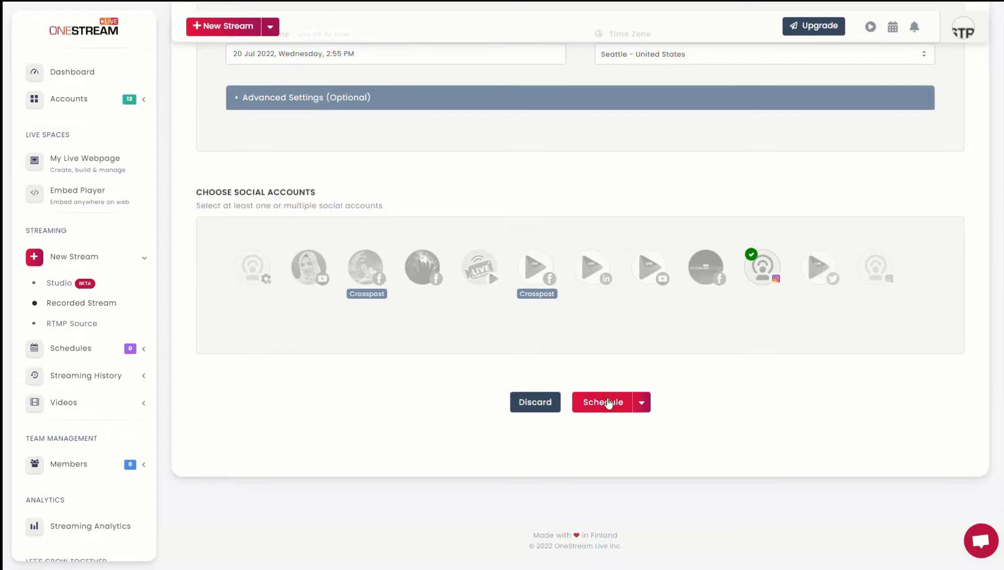
click(606, 402)
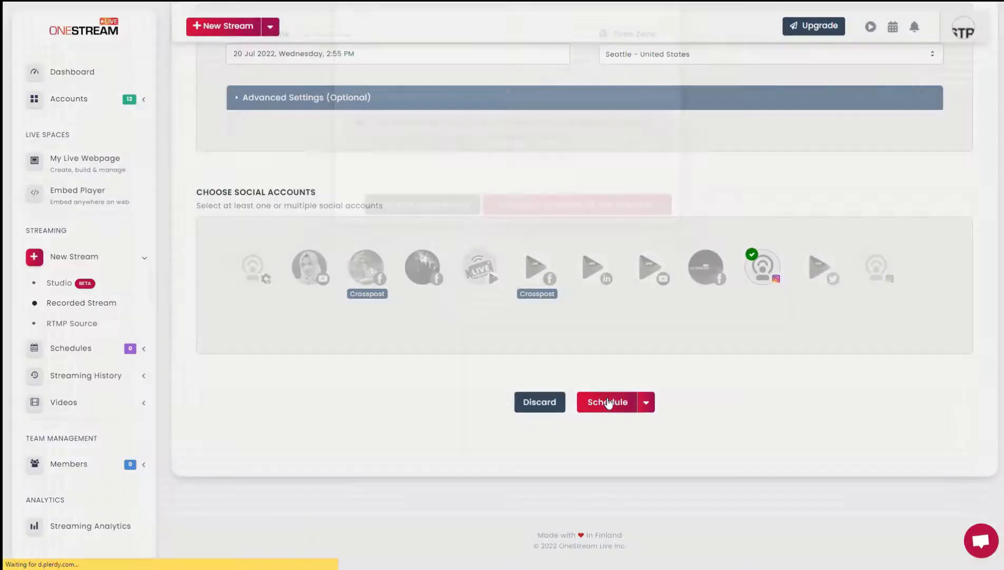
click(606, 402)
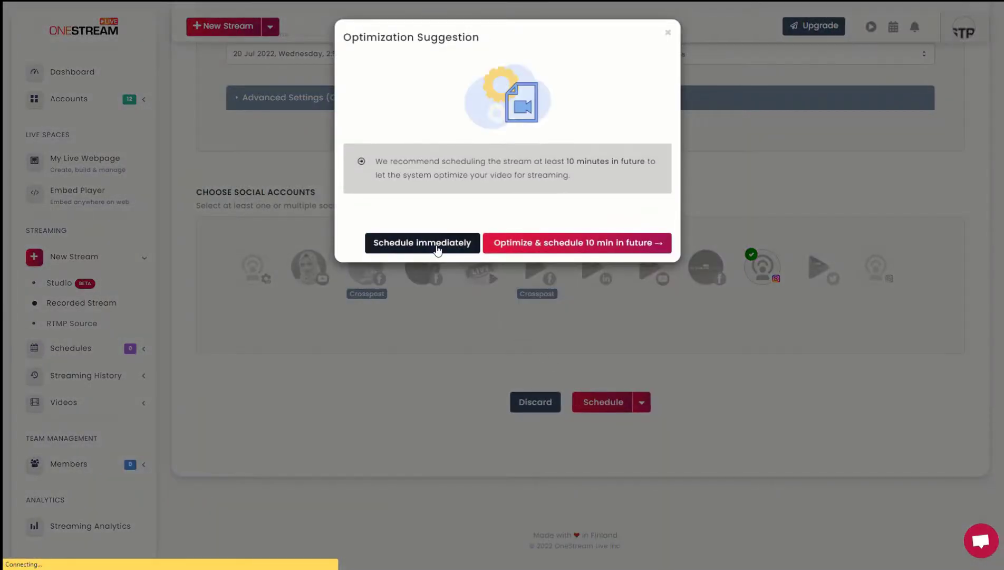
click(422, 242)
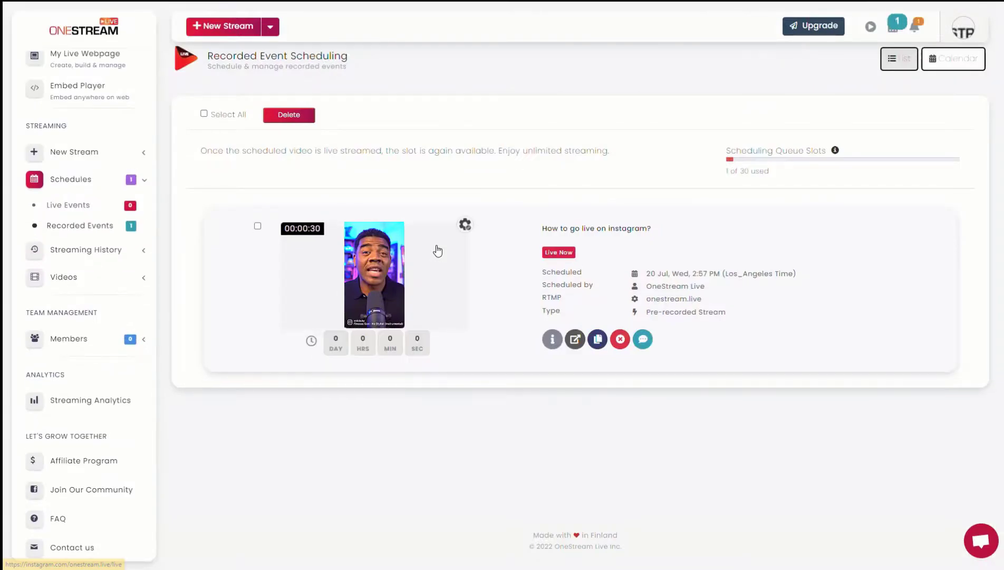
click(373, 274)
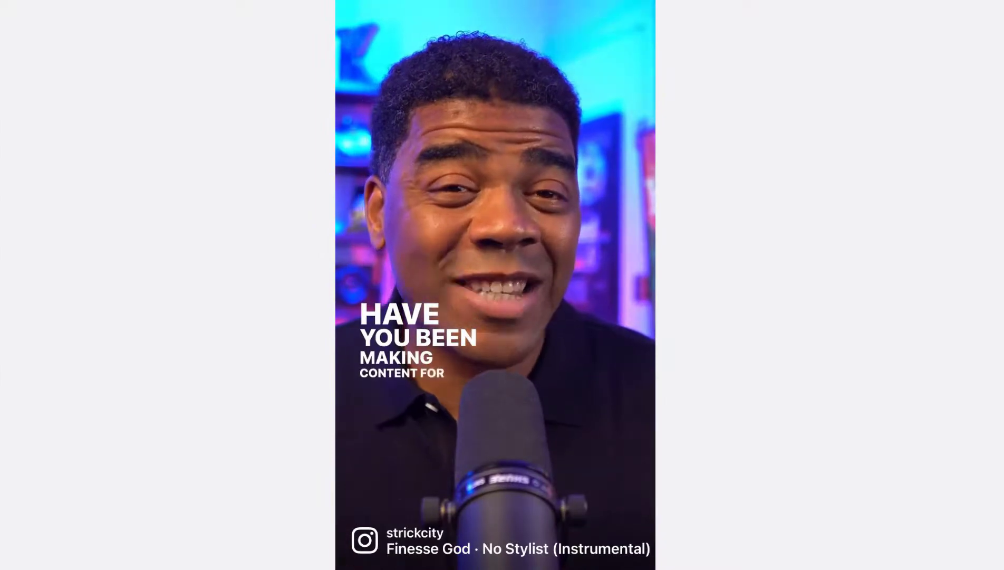